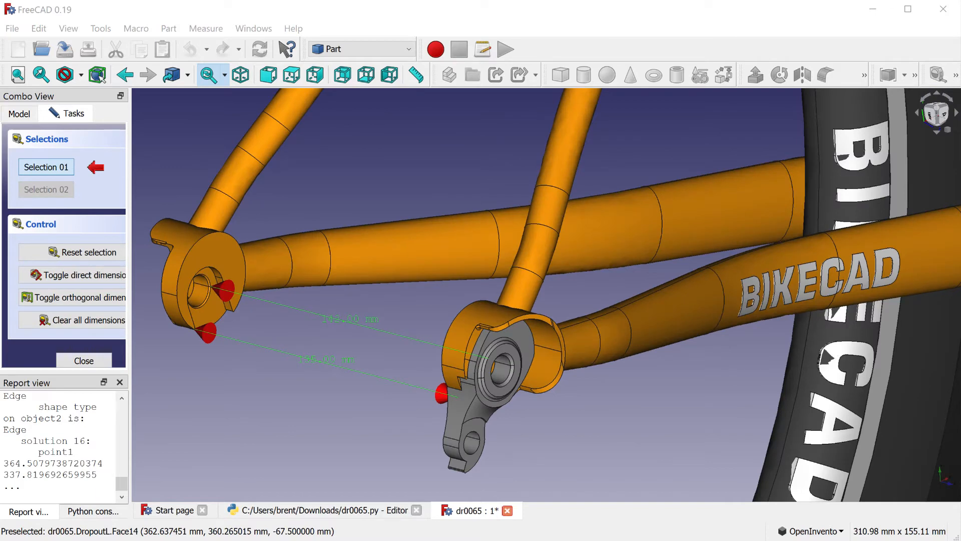
- Close the dropout measurement panel and load the dr0001 frame with quick-release dropouts
{"action": "left_click", "coordinate": [46, 189]}
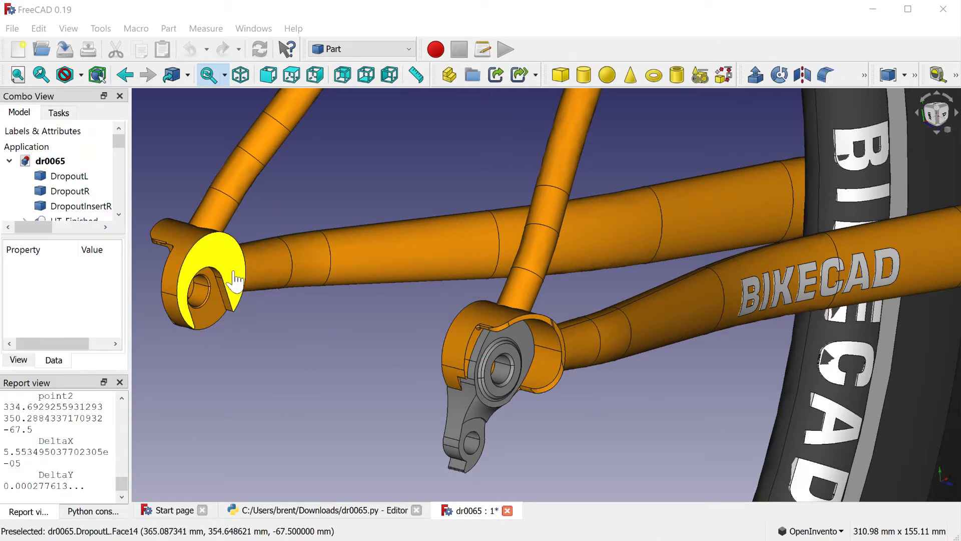
{"action": "mouse_move", "coordinate": [220, 318]}
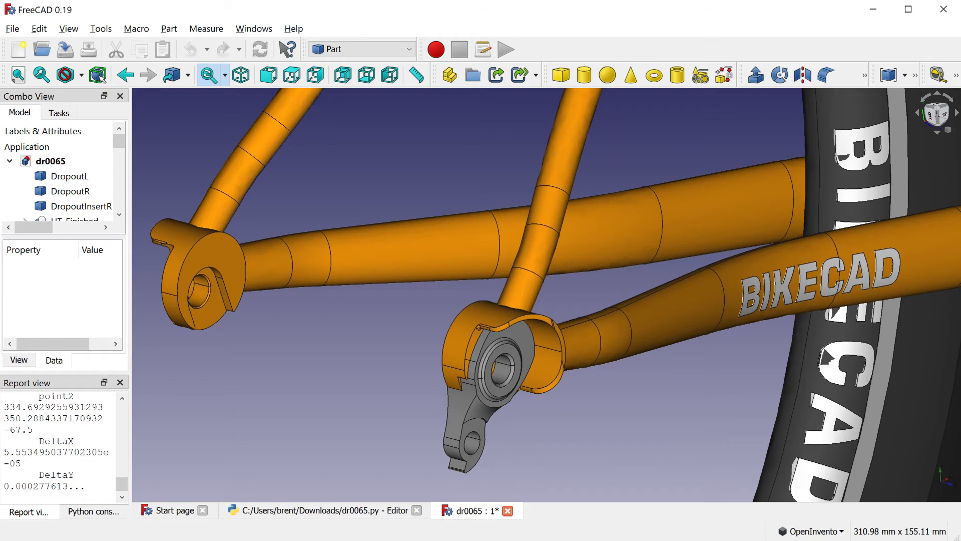
{"action": "left_click", "coordinate": [69, 175]}
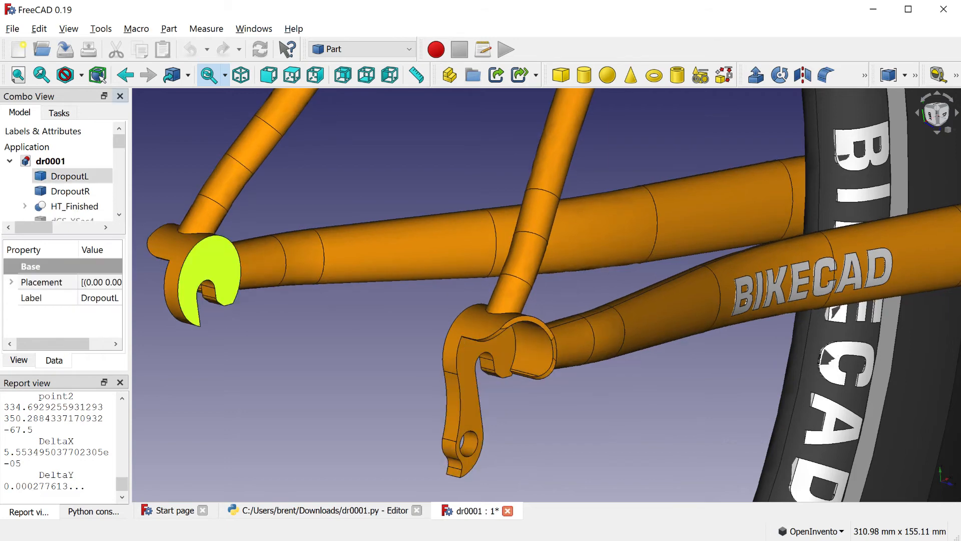